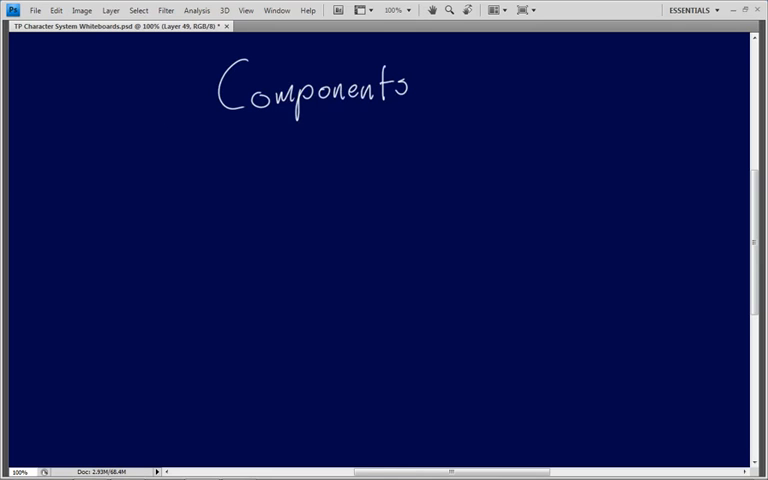
- Handwrite notes beneath the 'Components' heading on the dark whiteboard canvas
drag(170, 122, 472, 114)
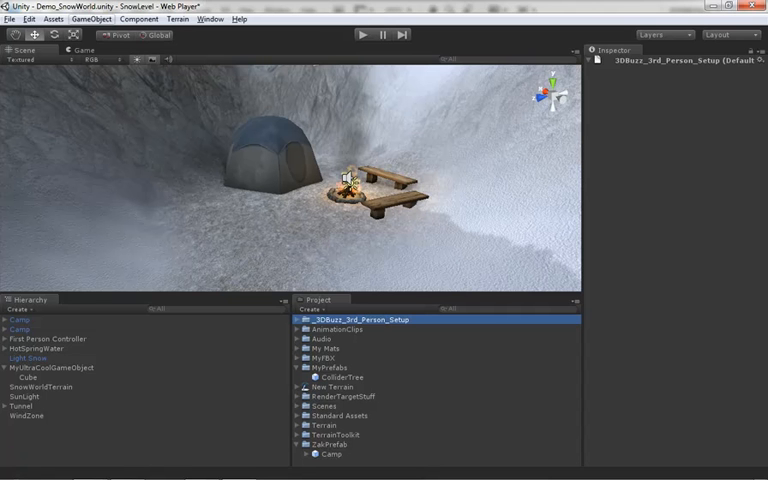
click(138, 18)
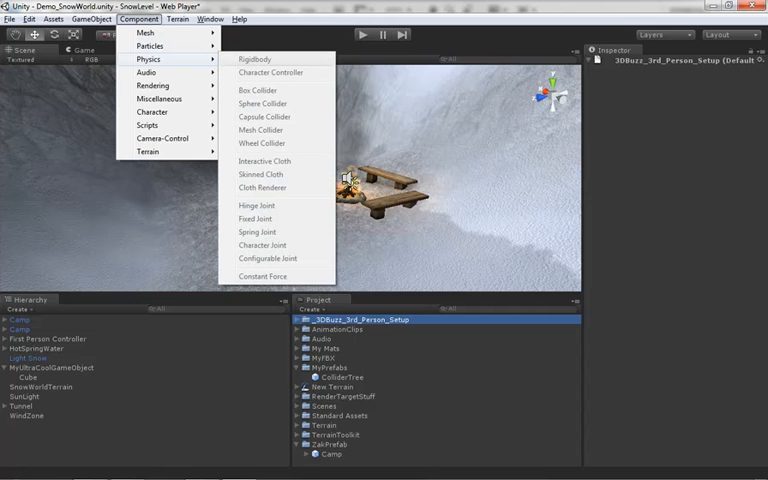
mouse_move(160, 100)
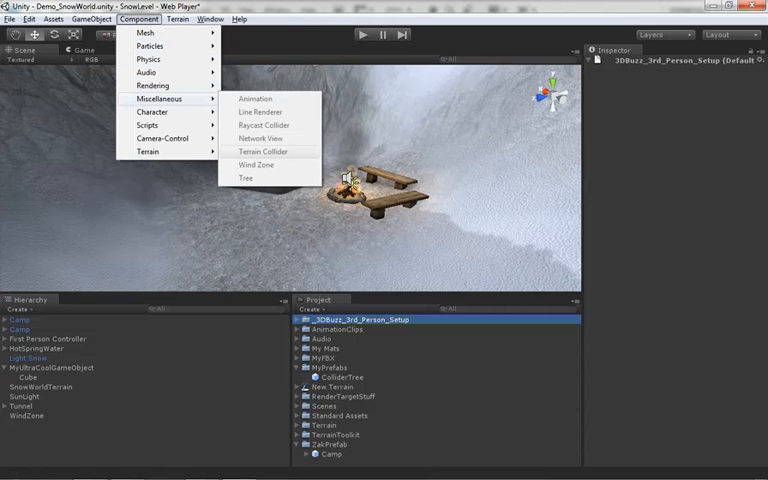
mouse_move(150, 112)
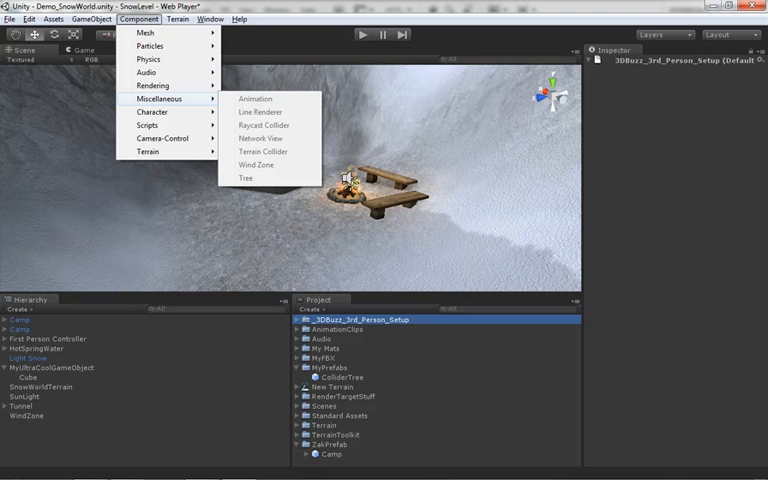
click(88, 18)
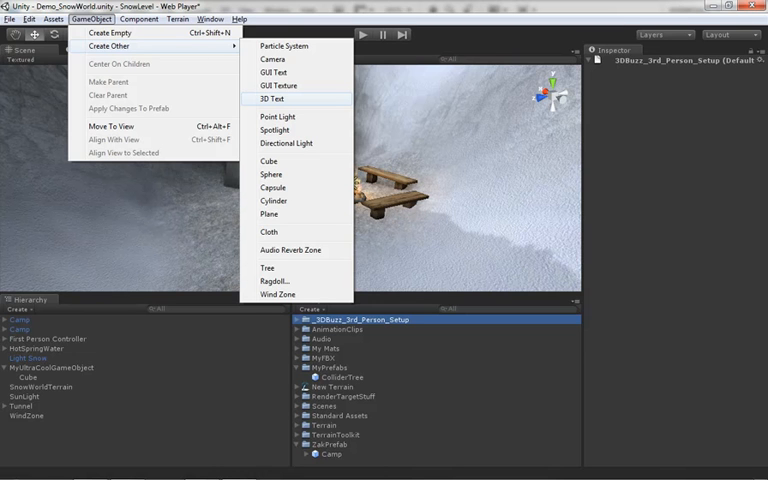
mouse_move(276, 116)
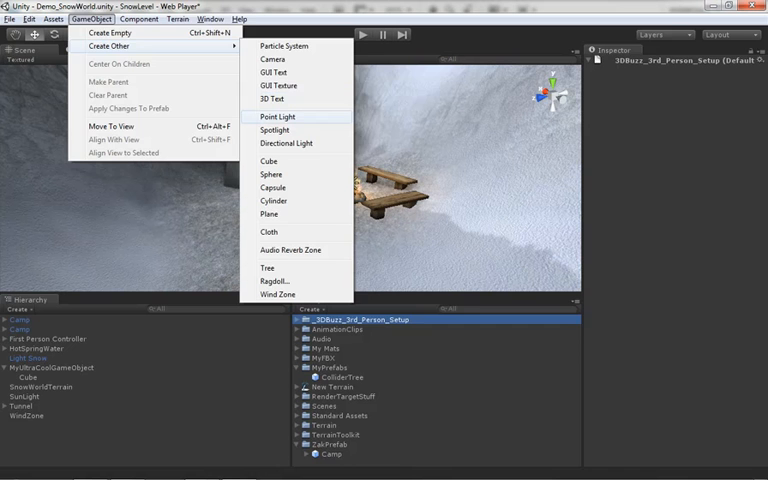
- Create a Point Light in the snowy camp scene via GameObject > Create Other
click(270, 116)
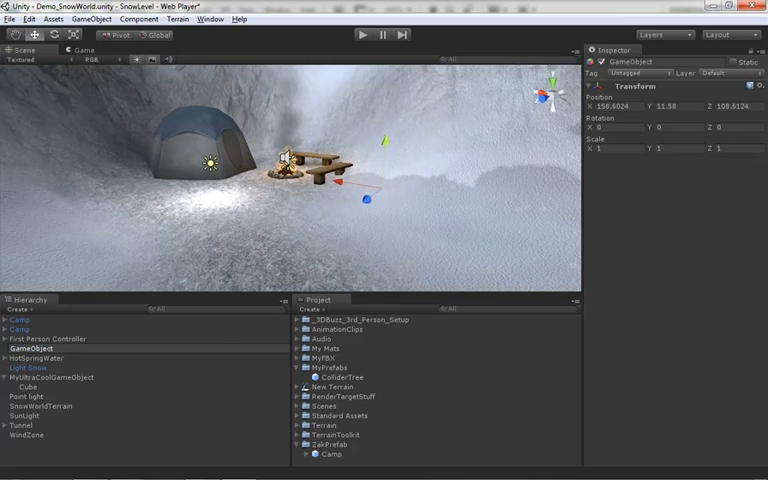
- Show the Component menu's category list for the selected empty GameObject
click(138, 18)
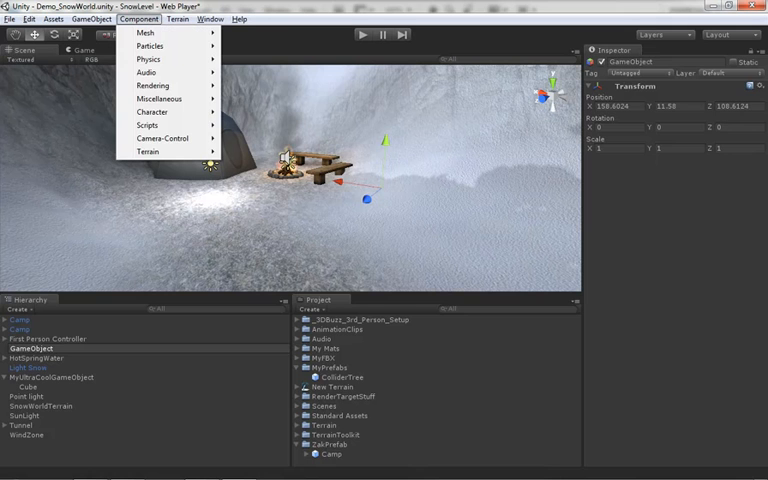
mouse_move(158, 86)
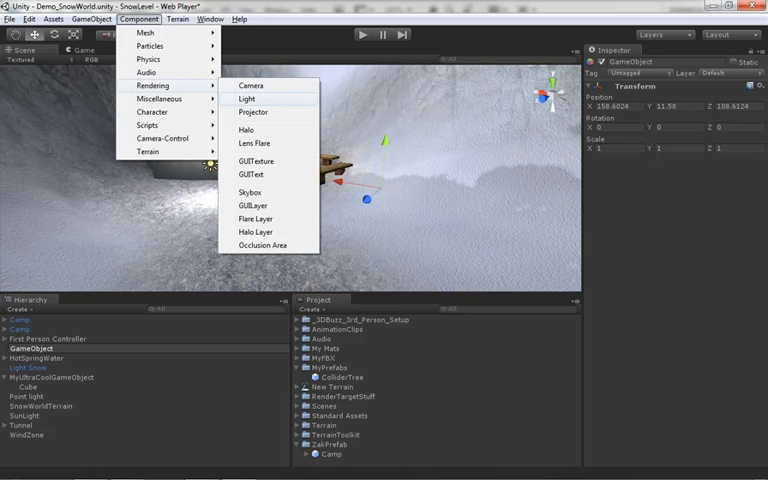
- Add a Light component from Rendering to the empty GameObject and adjust its Inspector settings
click(246, 100)
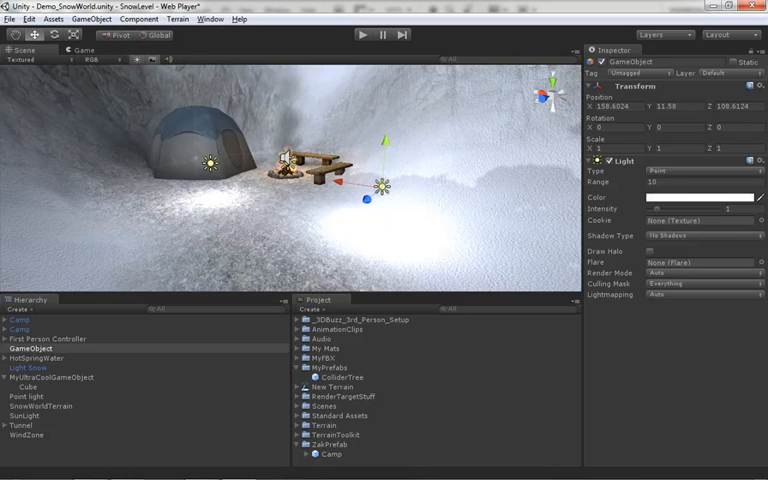
click(664, 180)
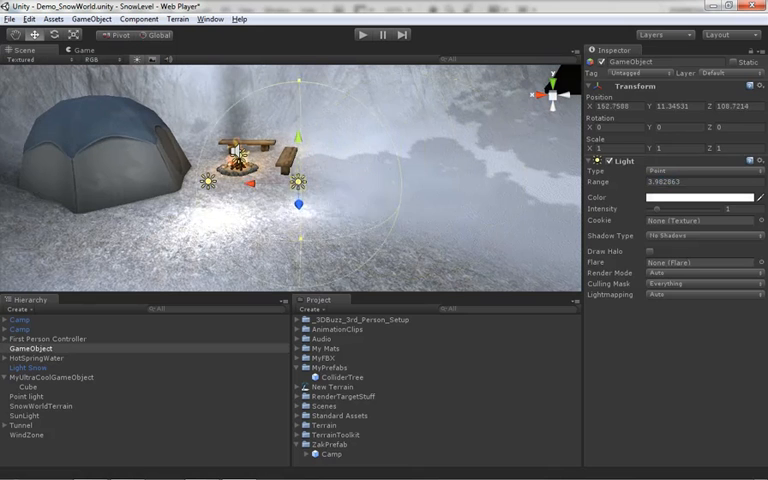
click(24, 396)
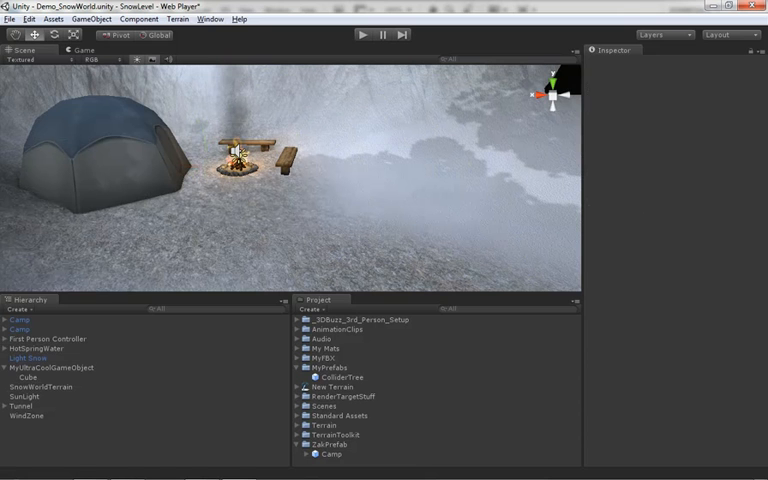
click(94, 18)
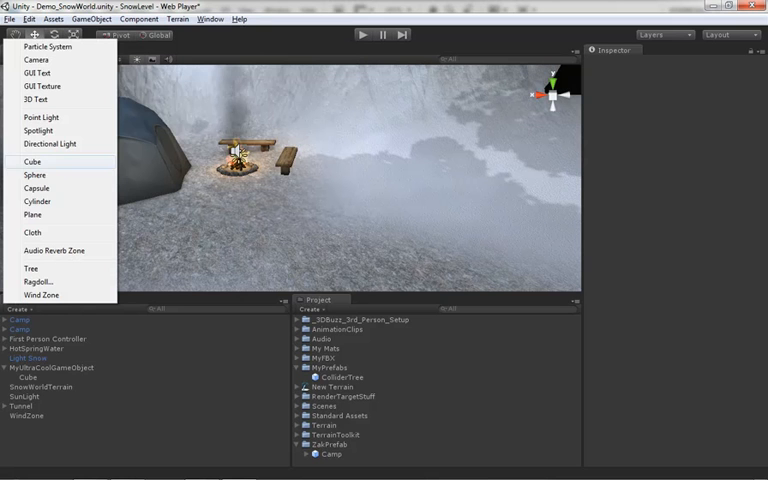
mouse_move(36, 188)
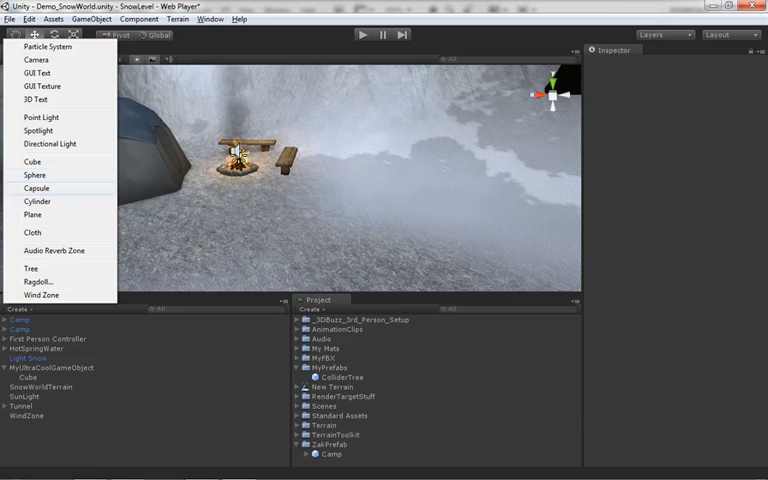
- Create a Sphere beside the campfire and benches via GameObject > Create Other
click(36, 176)
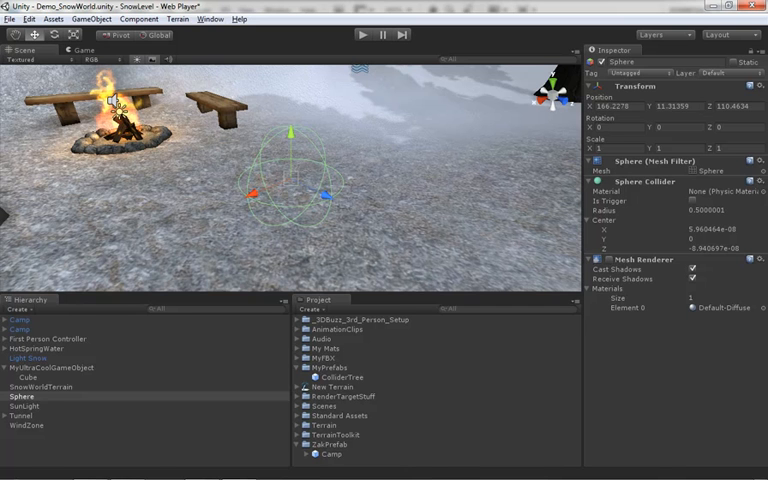
- Remove the Sphere Collider, leaving Transform, Mesh Filter and Mesh Renderer
click(692, 260)
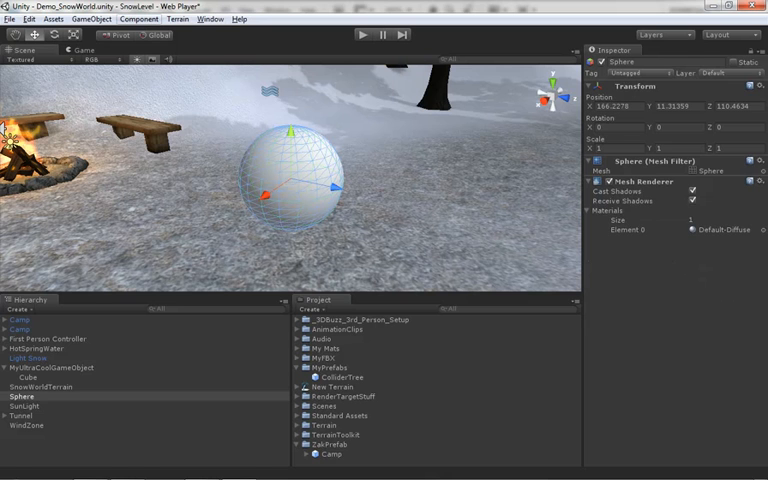
- Add a Physics collider, undo the wrong one, and give the sphere a Sphere Collider
click(138, 18)
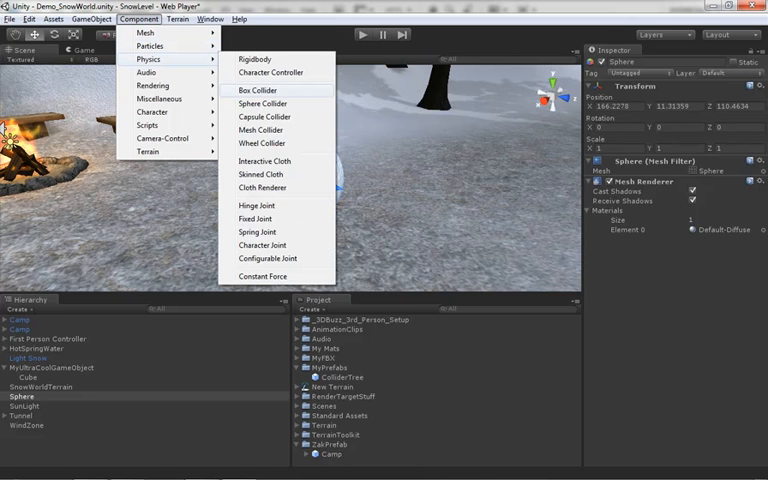
click(254, 90)
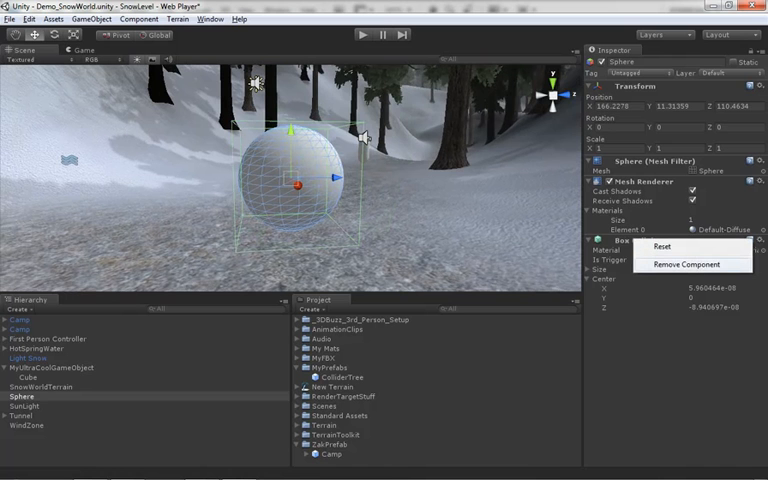
click(90, 18)
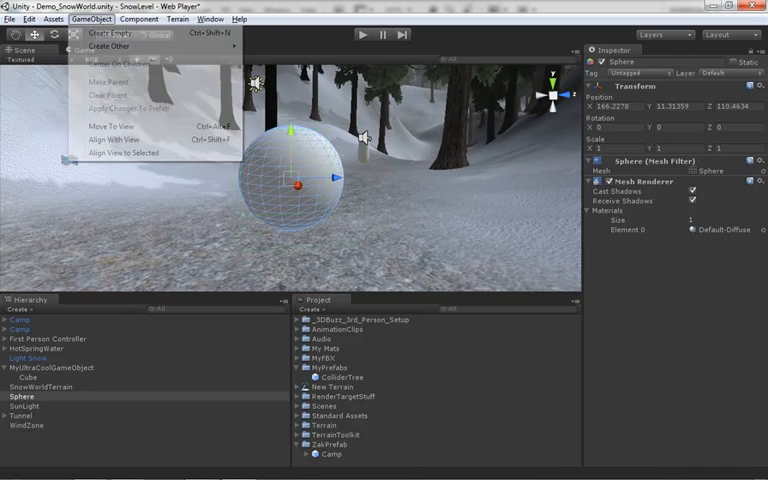
click(138, 18)
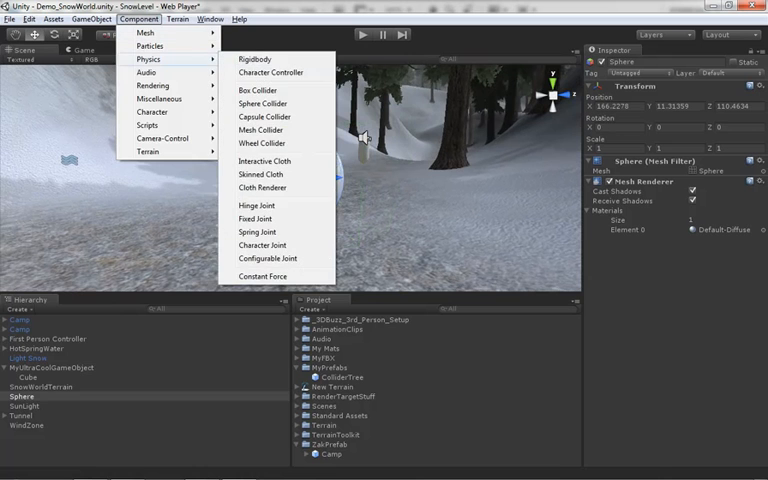
click(260, 104)
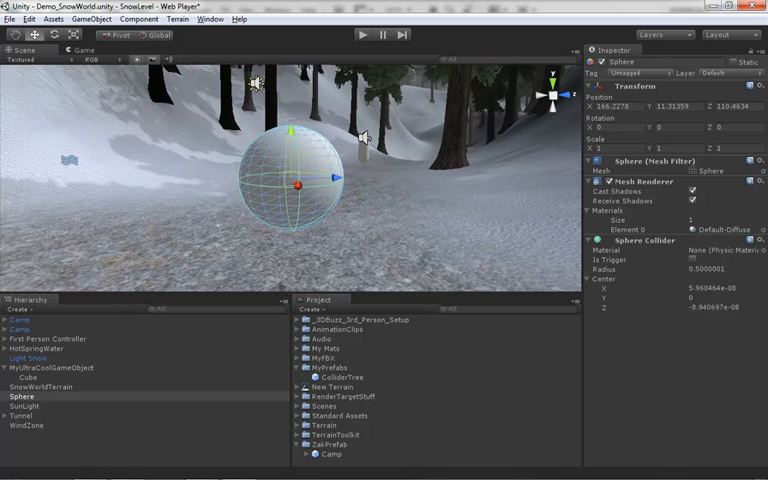
- Add a Light component from Rendering so the sphere glows near the campfire
click(138, 18)
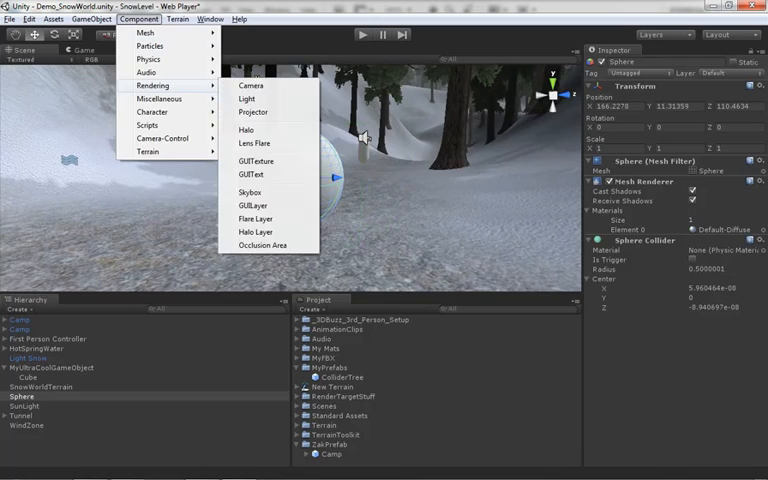
click(246, 98)
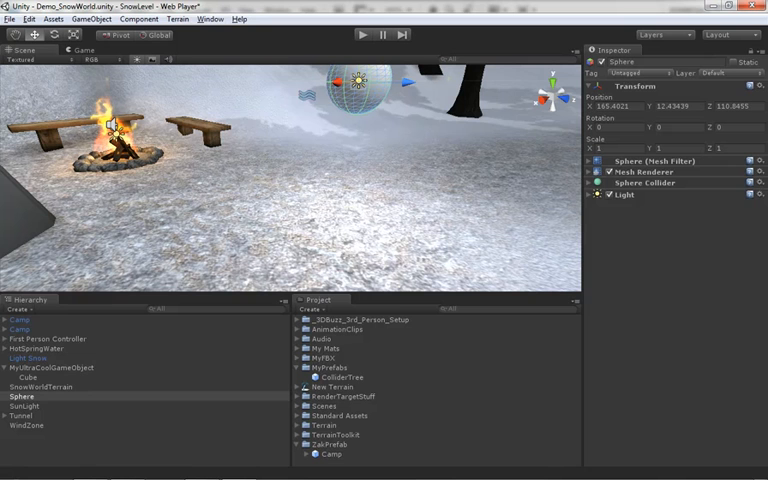
- Expand Mesh Renderer and drag the sphere down onto the snowy ground beside the campfire
click(588, 172)
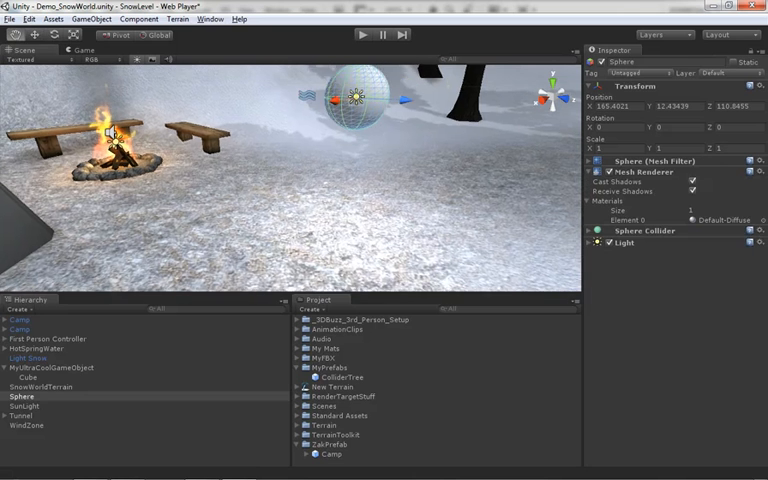
drag(360, 96, 344, 200)
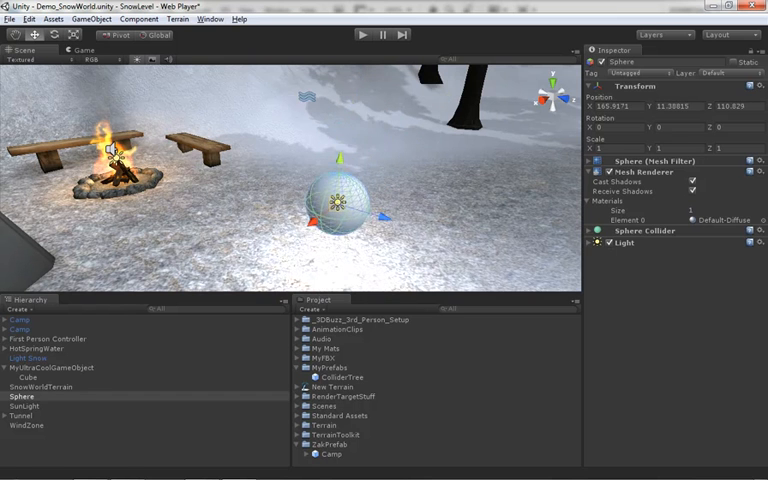